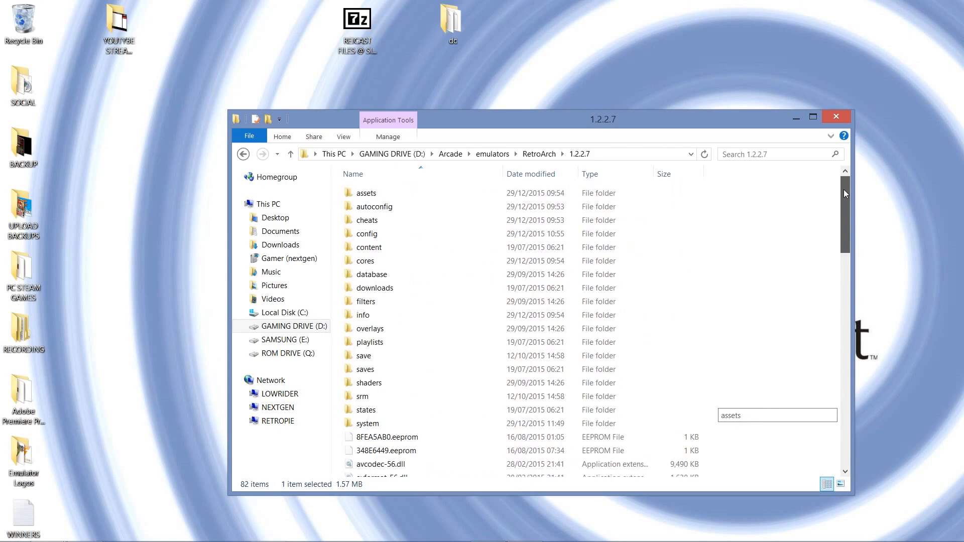
Check the desktop REICAST archive and dc folder, noting dc_flash.bin and dc_nvmem.bin
scroll(down, 3)
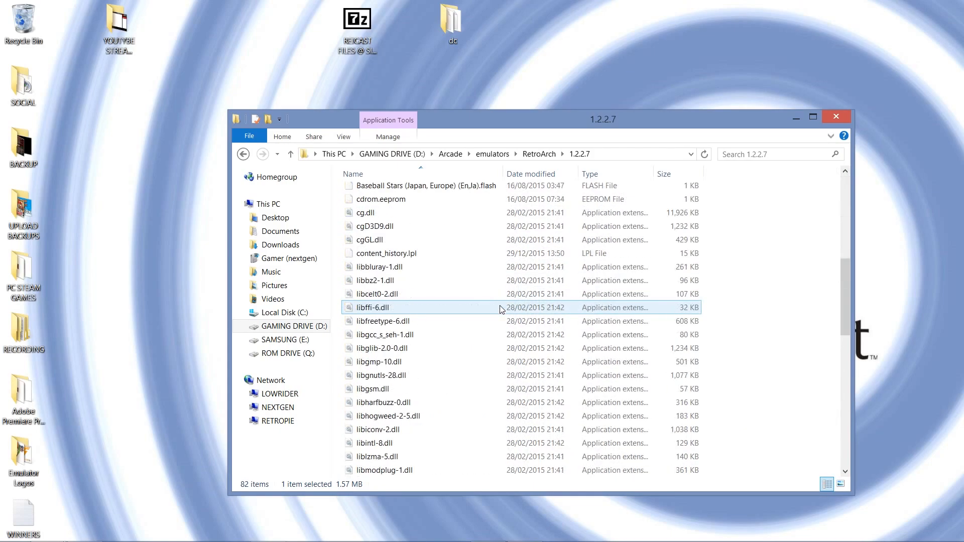
scroll(down, 3)
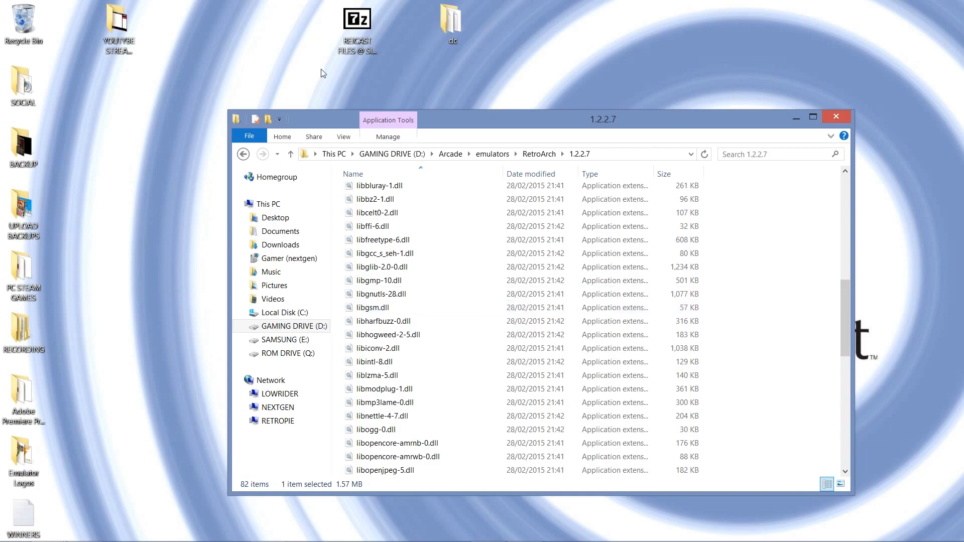
mouse_move(414, 63)
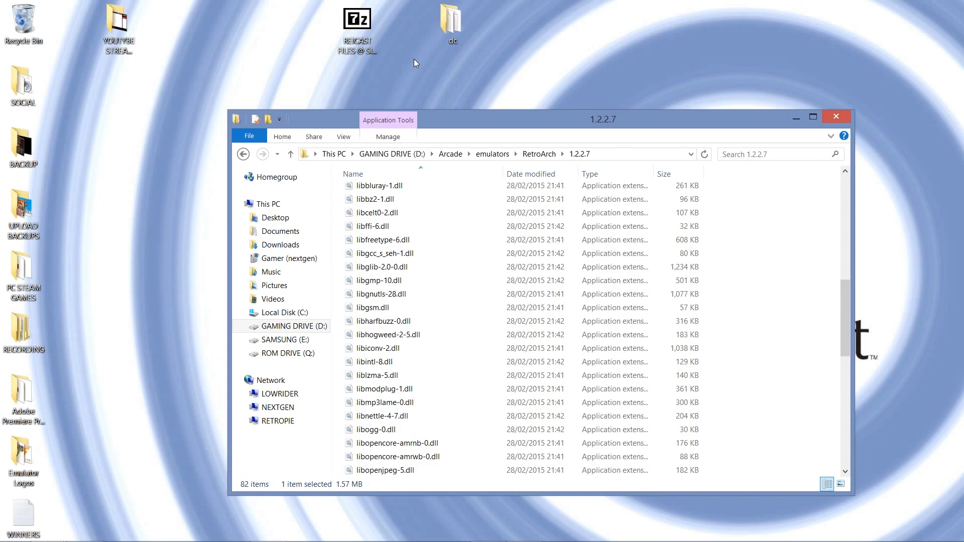
click(358, 20)
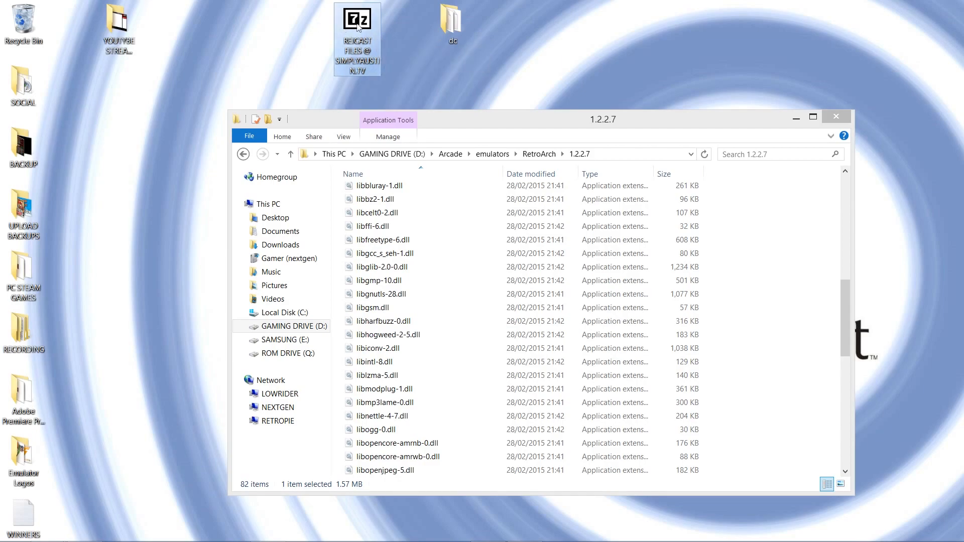
mouse_move(358, 18)
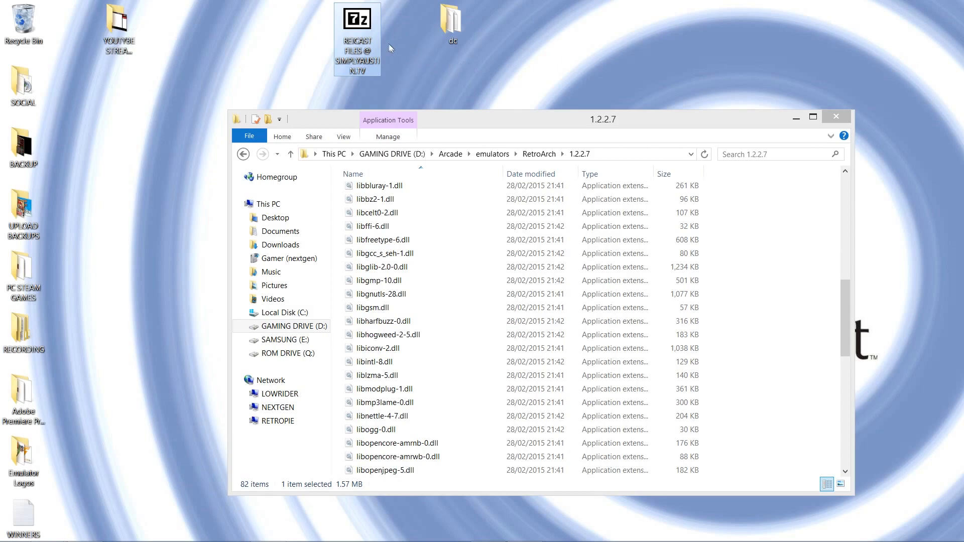
mouse_move(452, 25)
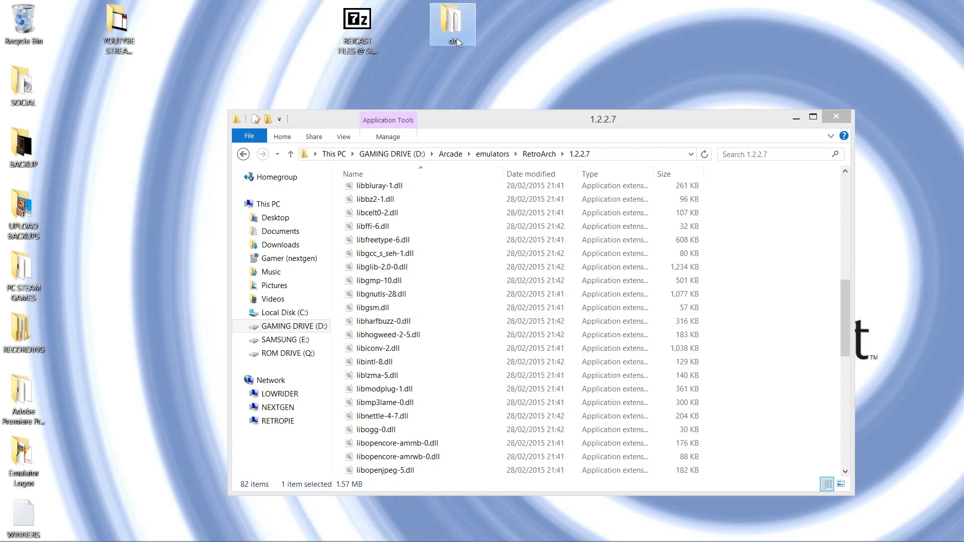
mouse_move(453, 24)
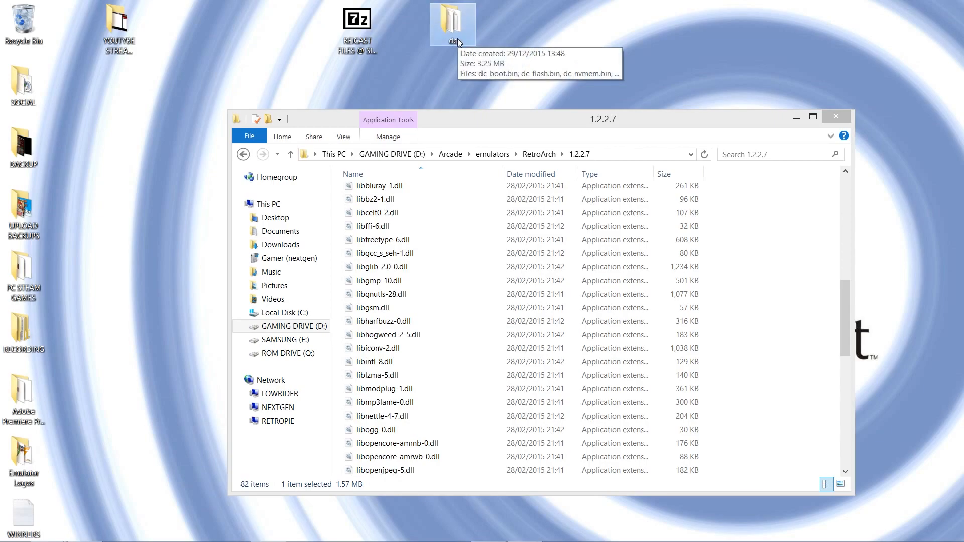
double_click(453, 21)
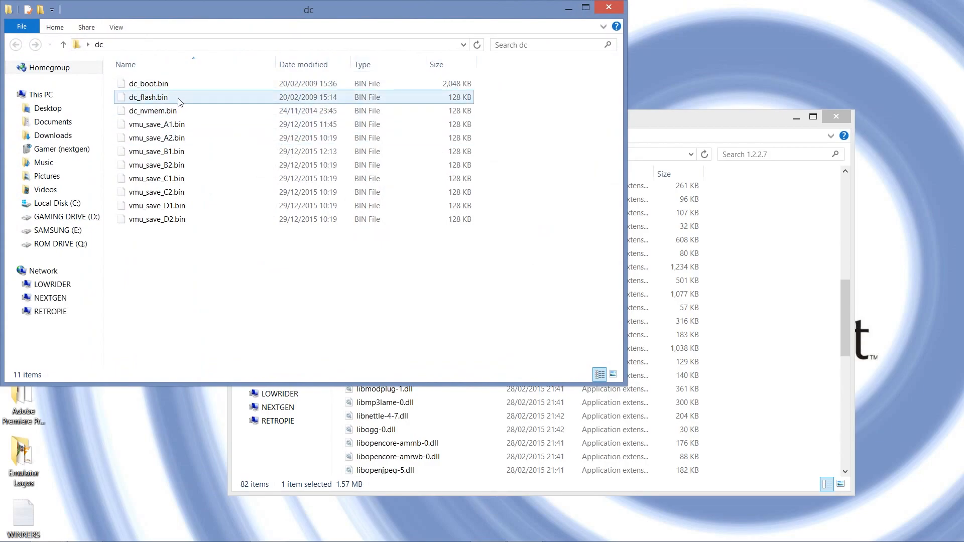
click(151, 110)
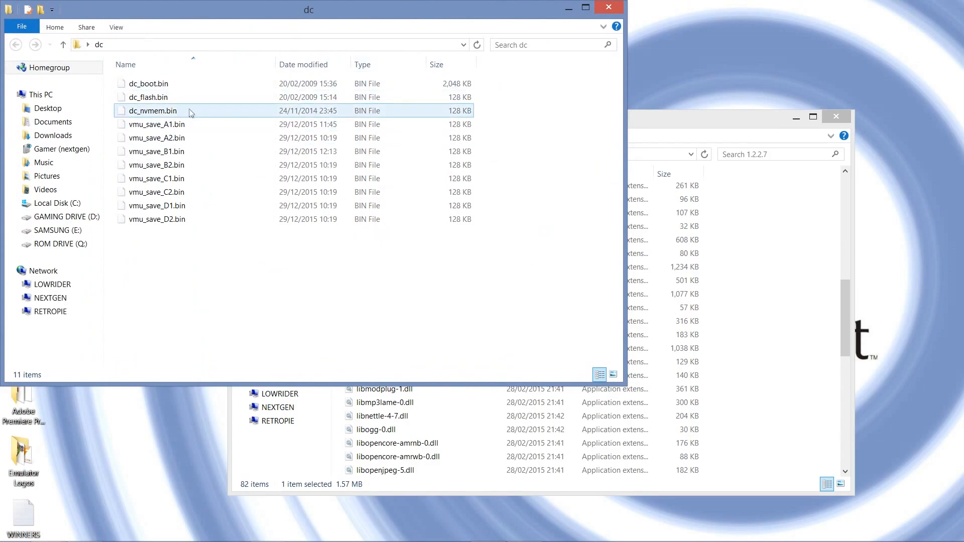
click(156, 219)
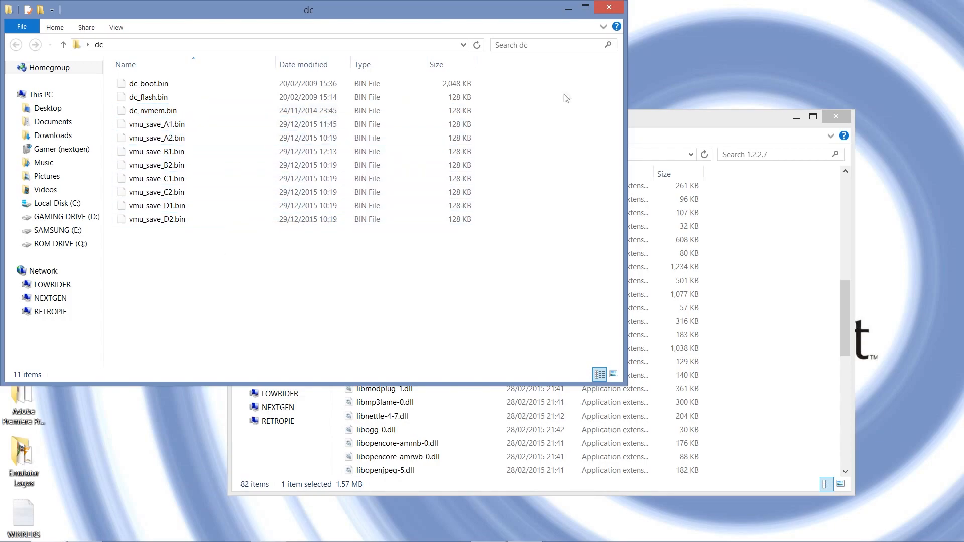
mouse_move(602, 29)
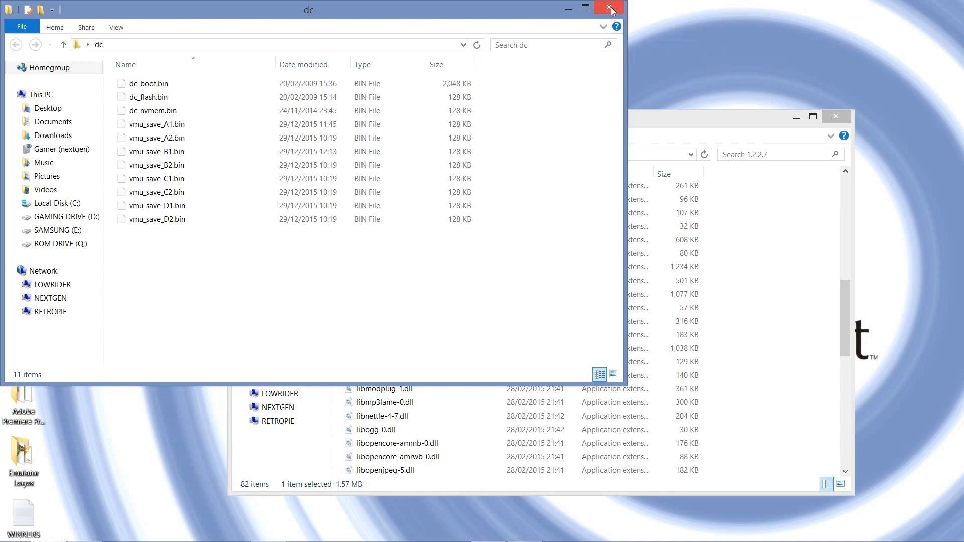
click(609, 8)
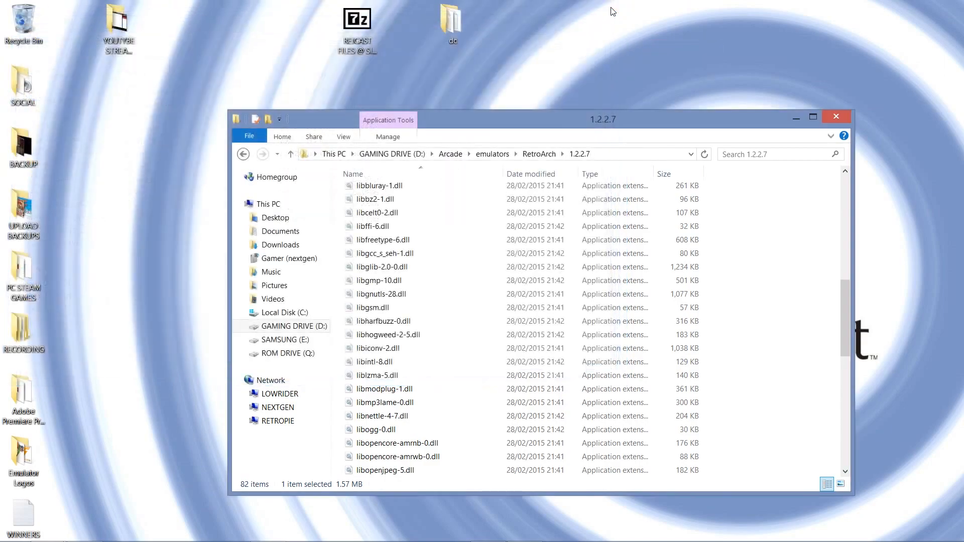
Browse to D:\Arcade\emulators\RetroArch\1.2.2.7 and select the system folder
click(376, 199)
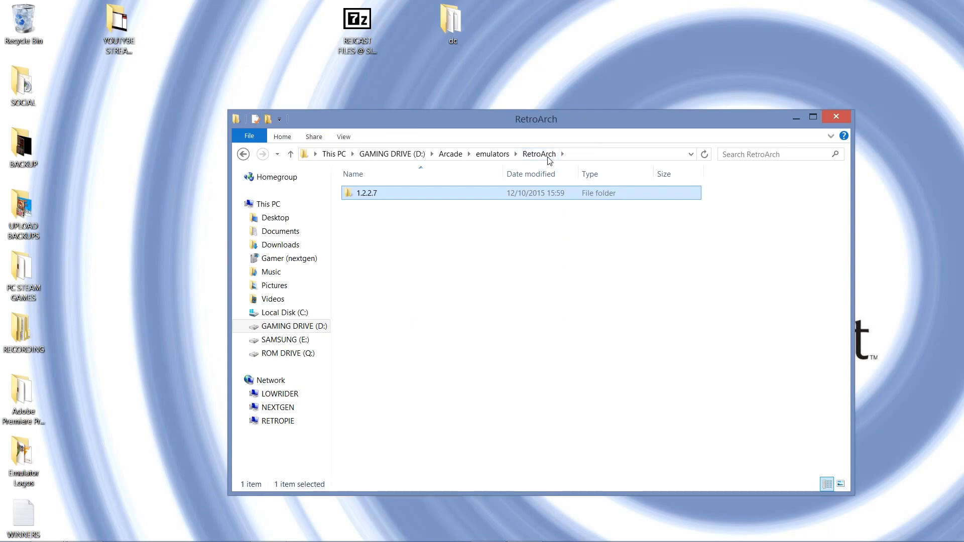
double_click(367, 192)
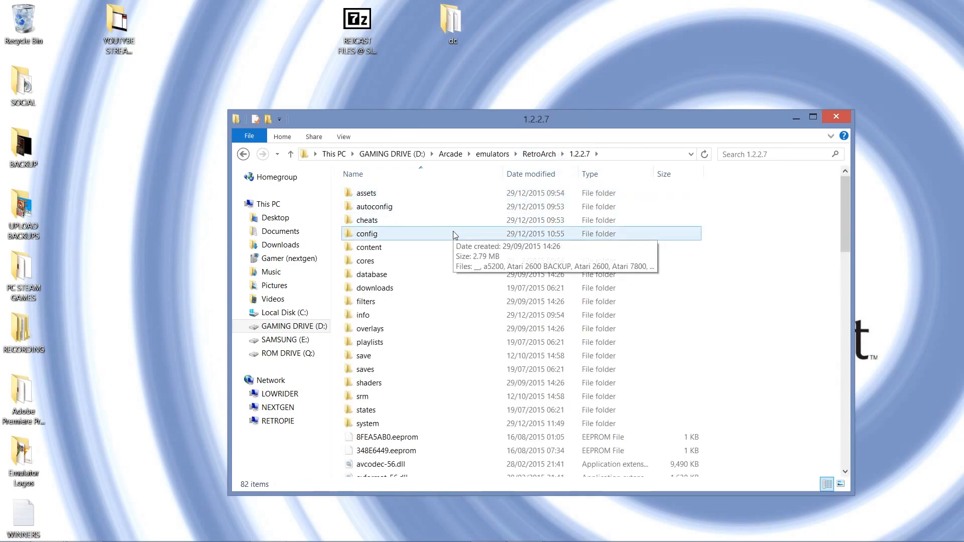
scroll(down, 3)
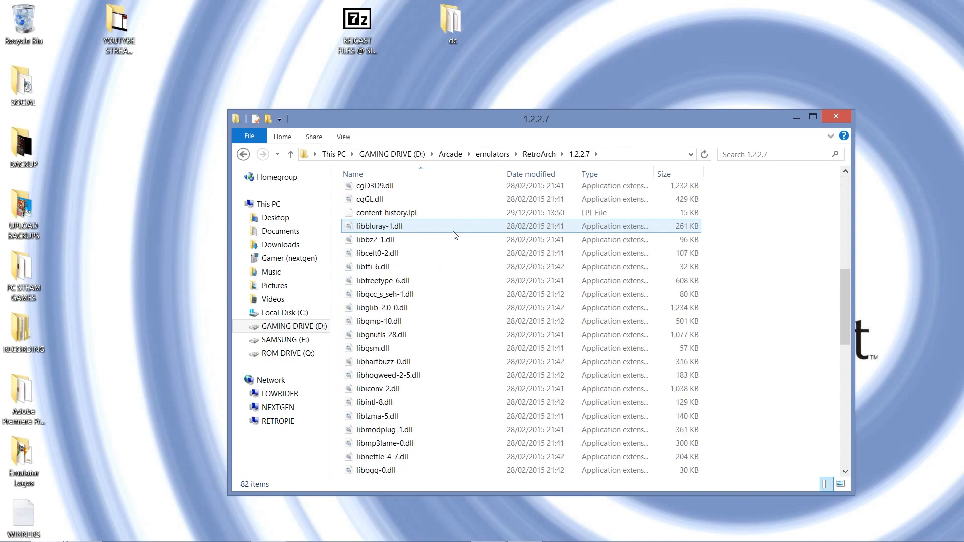
scroll(down, 3)
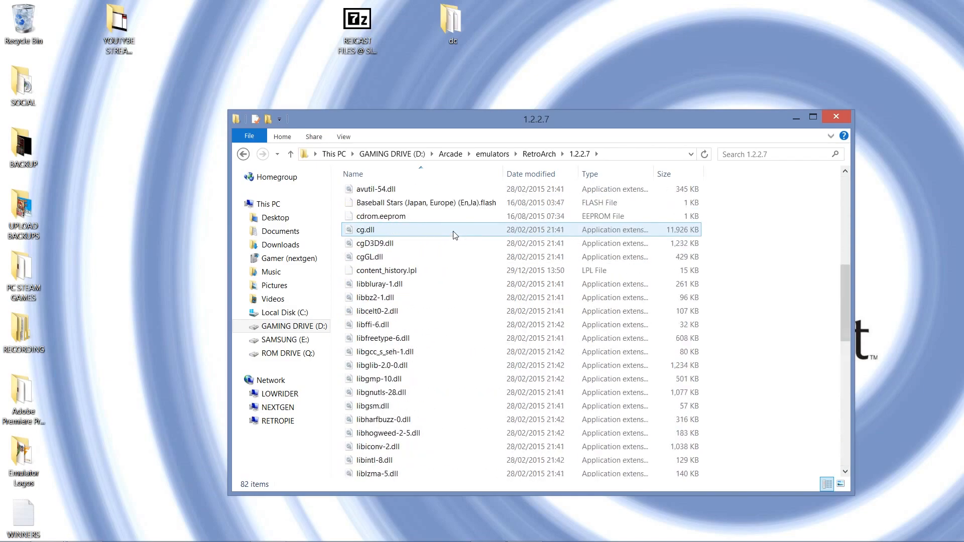
scroll(down, 3)
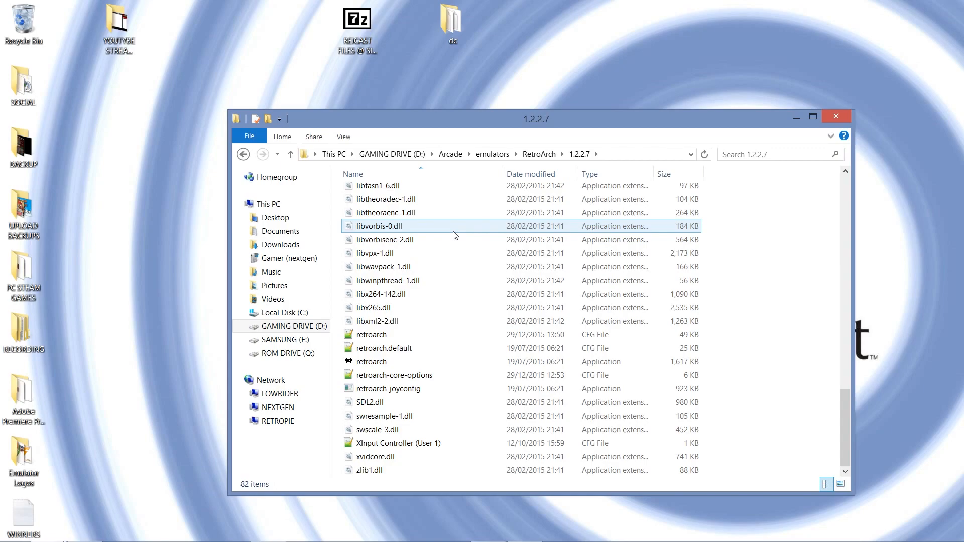
click(381, 294)
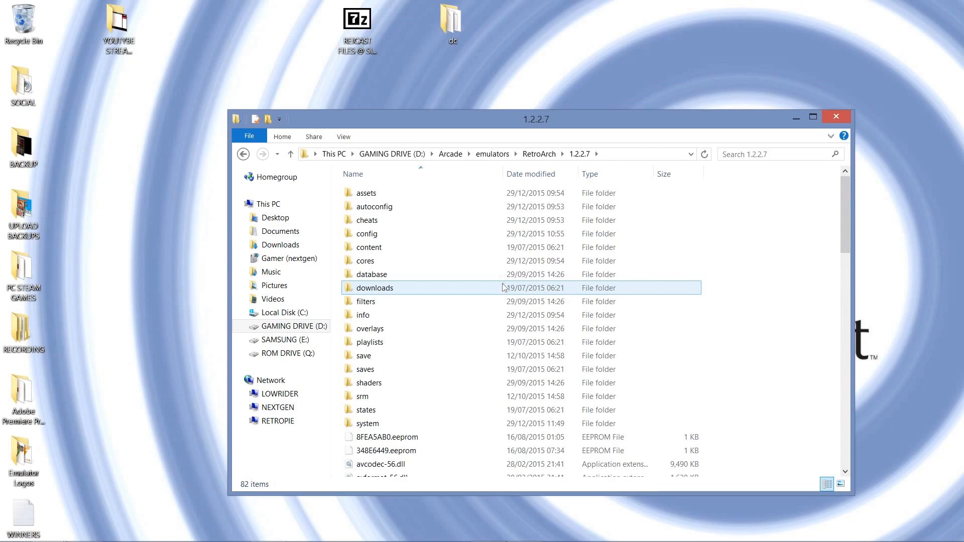
click(367, 423)
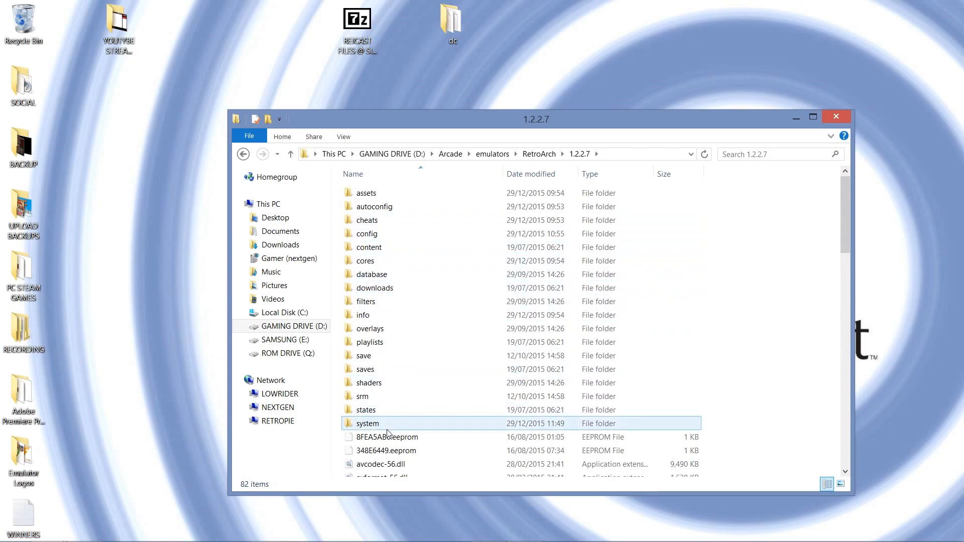
click(367, 424)
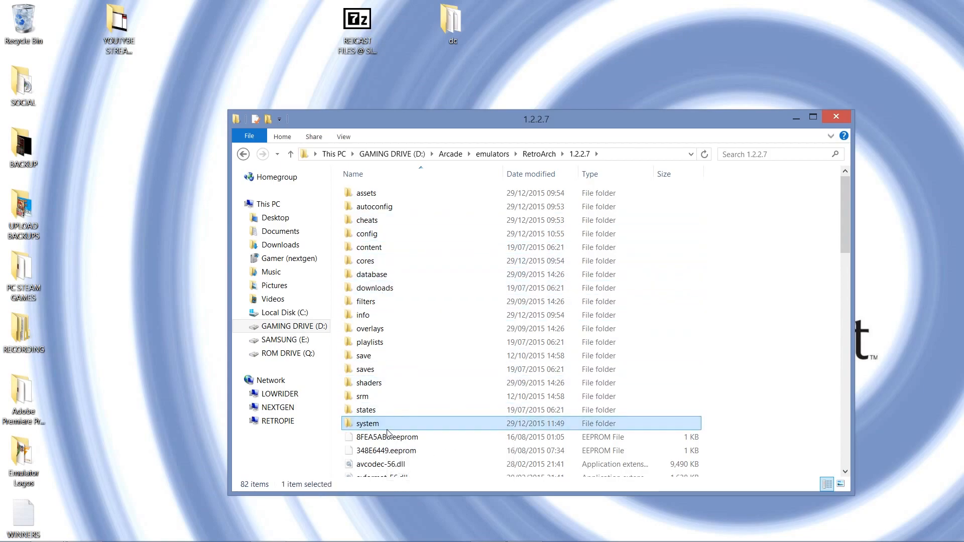
Copy the desktop dc folder into RetroArch's system folder, replacing the same-named files
double_click(367, 422)
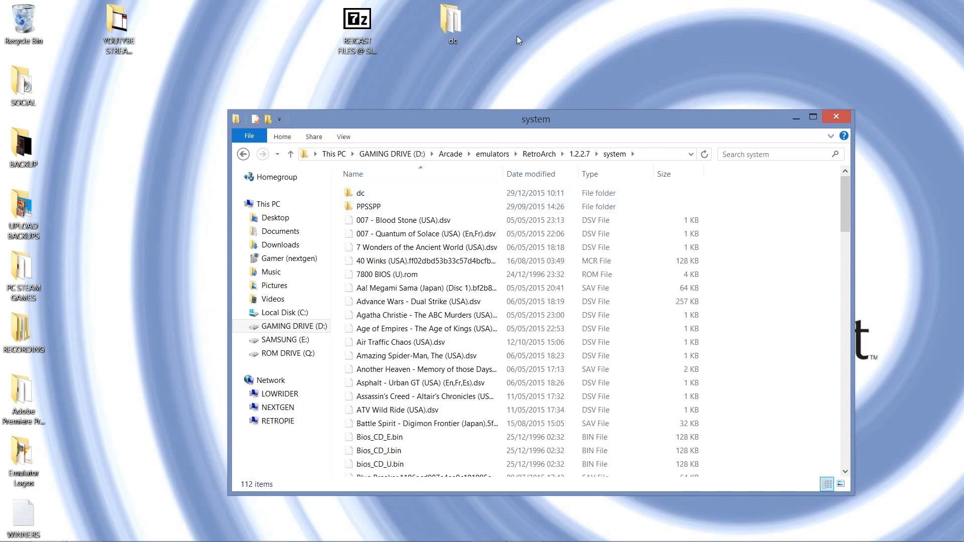
click(453, 23)
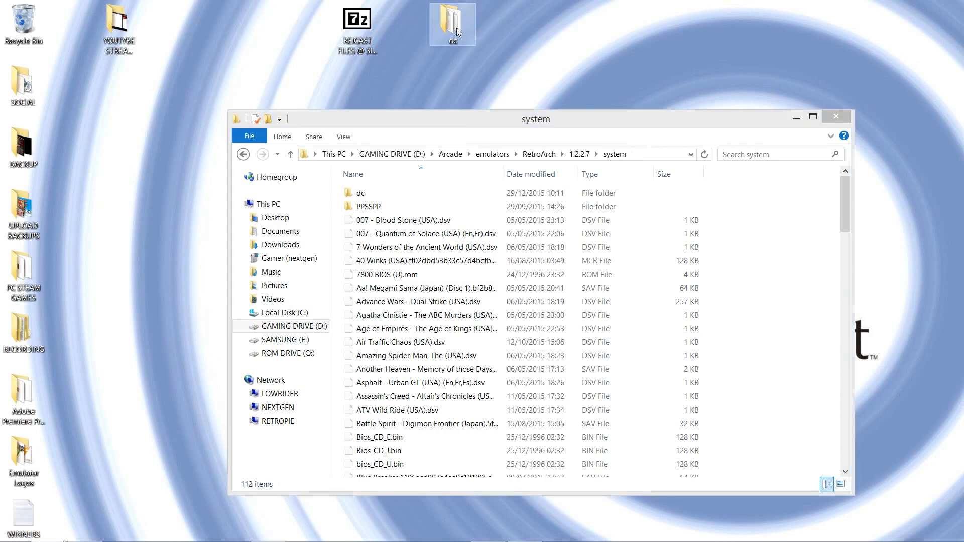
drag(453, 24, 760, 197)
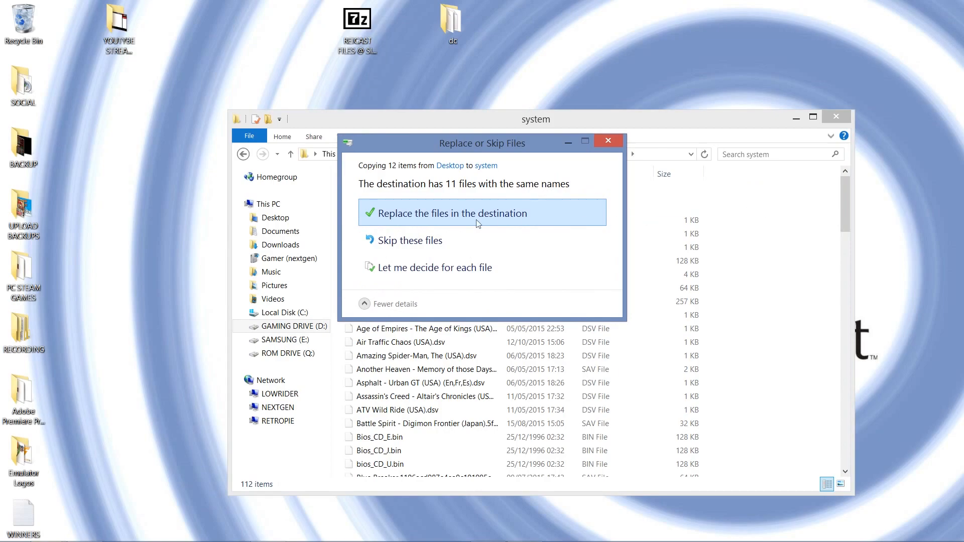
click(451, 213)
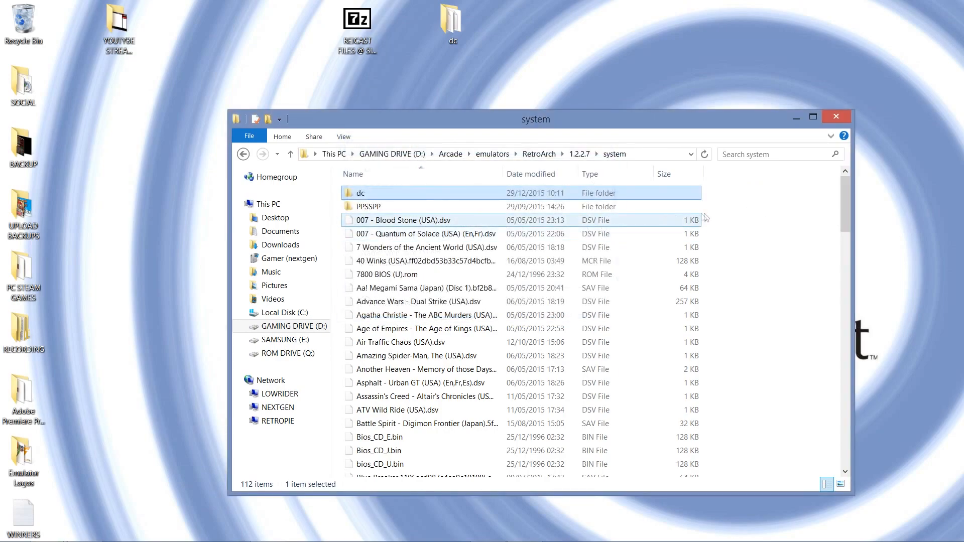
Open system > dc to verify the copied dc_boot.bin and dc_flash.bin BIOS files
click(763, 226)
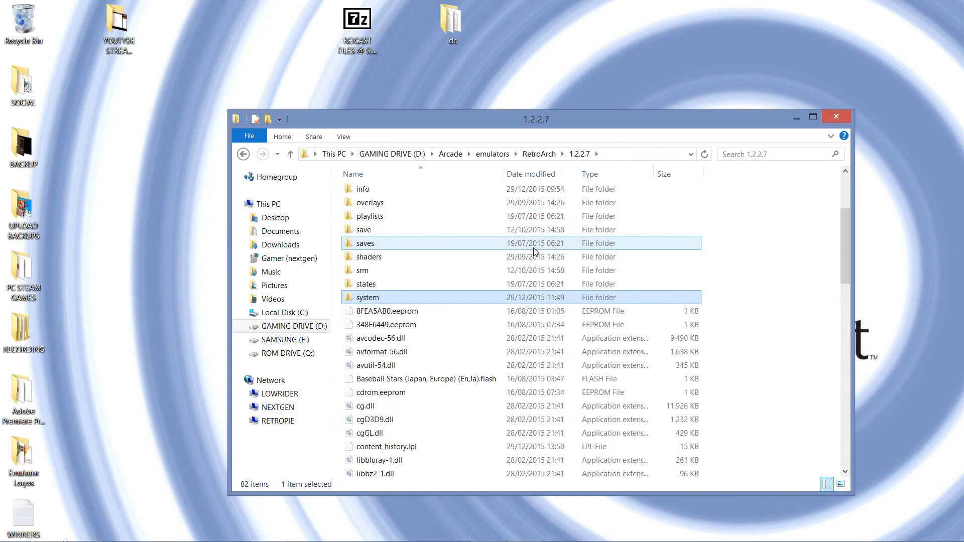
double_click(368, 298)
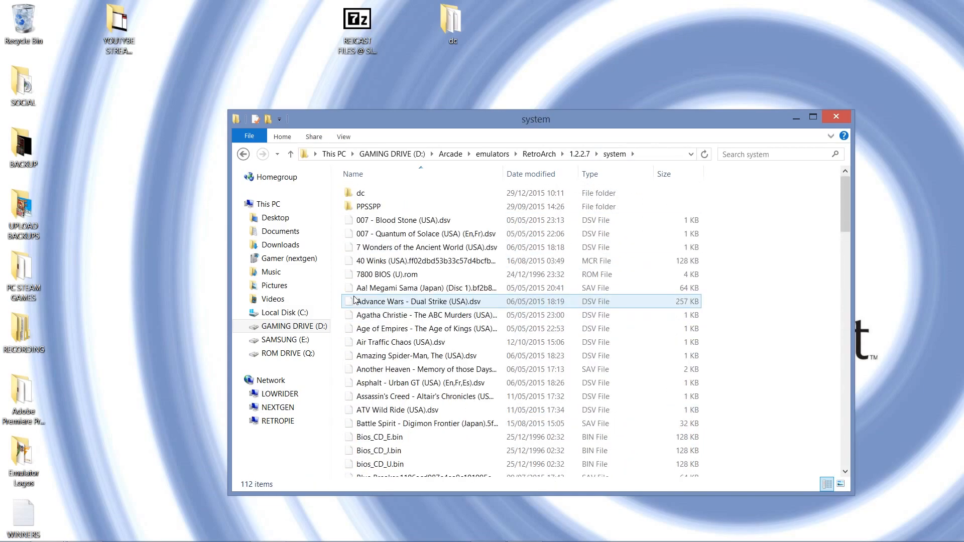
click(361, 193)
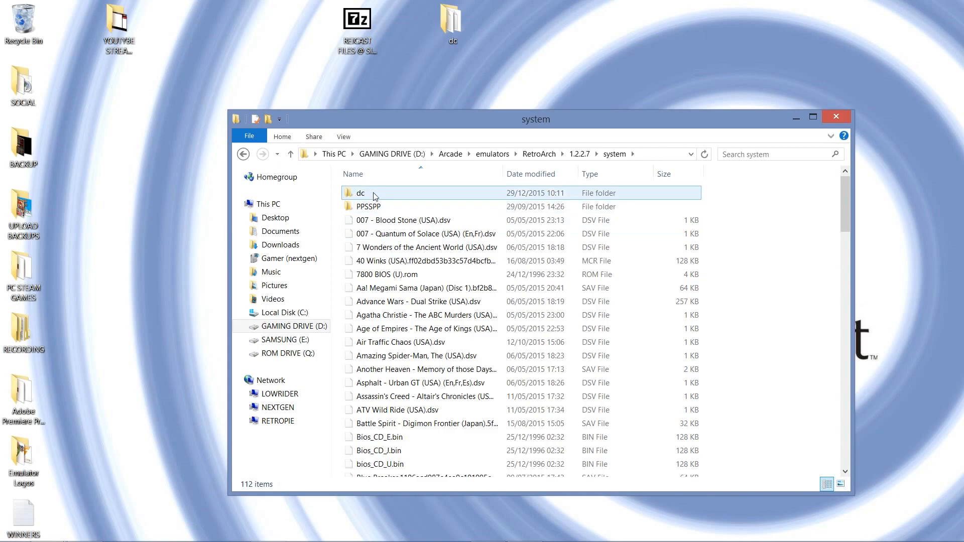
double_click(359, 193)
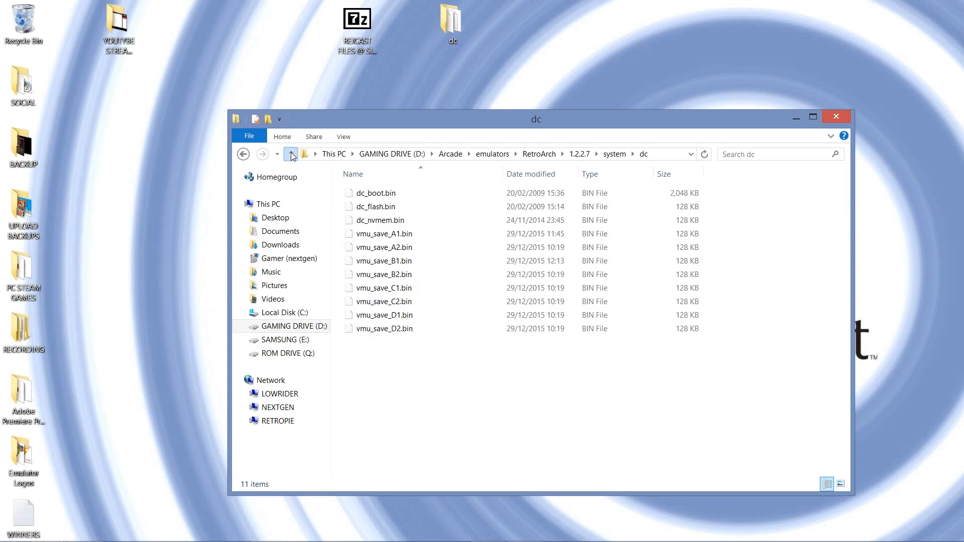
Return to the 1.2.2.7 folder and select retroarch.exe
click(291, 154)
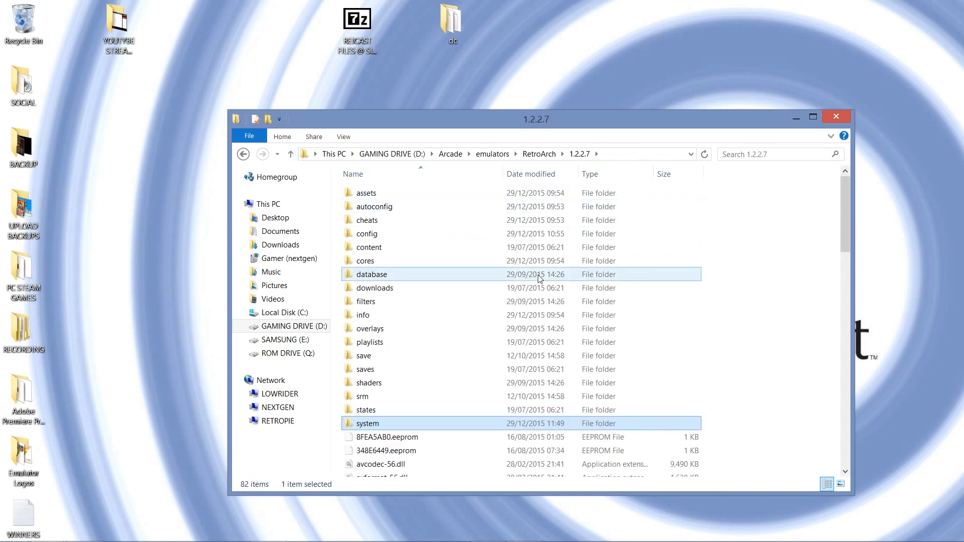
scroll(down, 3)
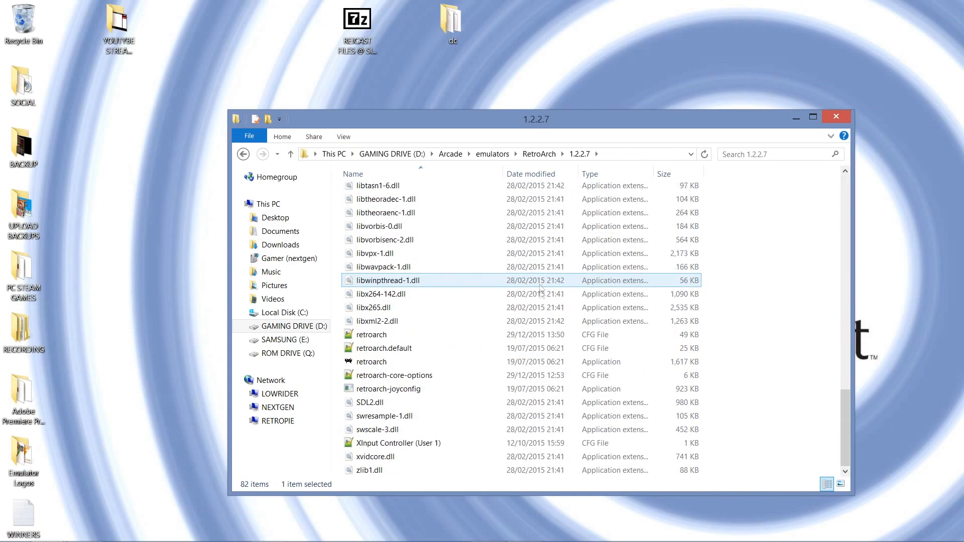
click(372, 362)
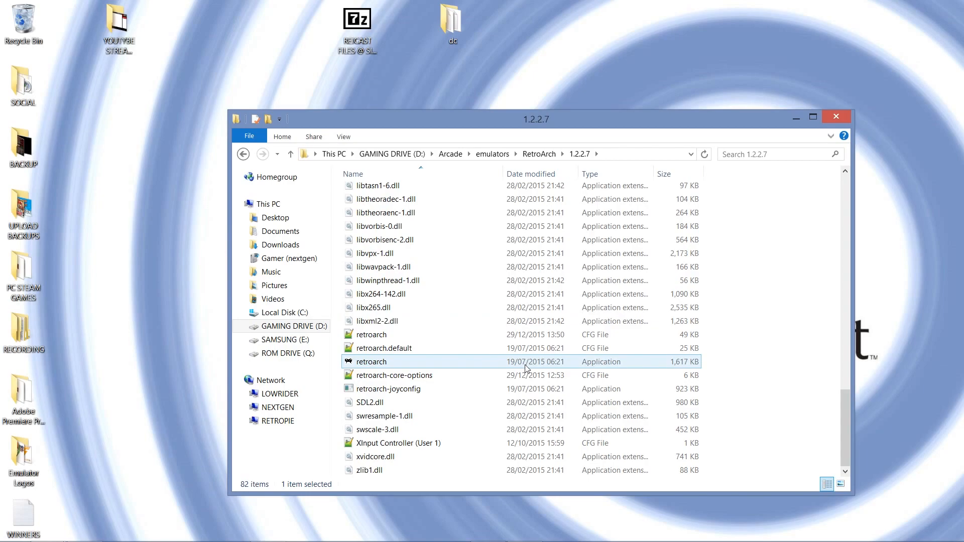
mouse_move(466, 362)
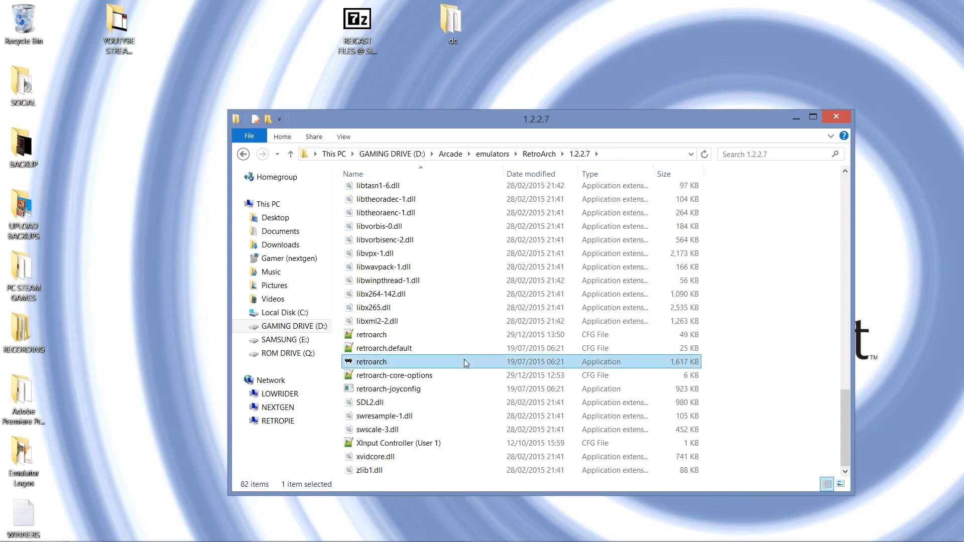
Launch retroarch.exe and enter the Online Updater menu
double_click(370, 362)
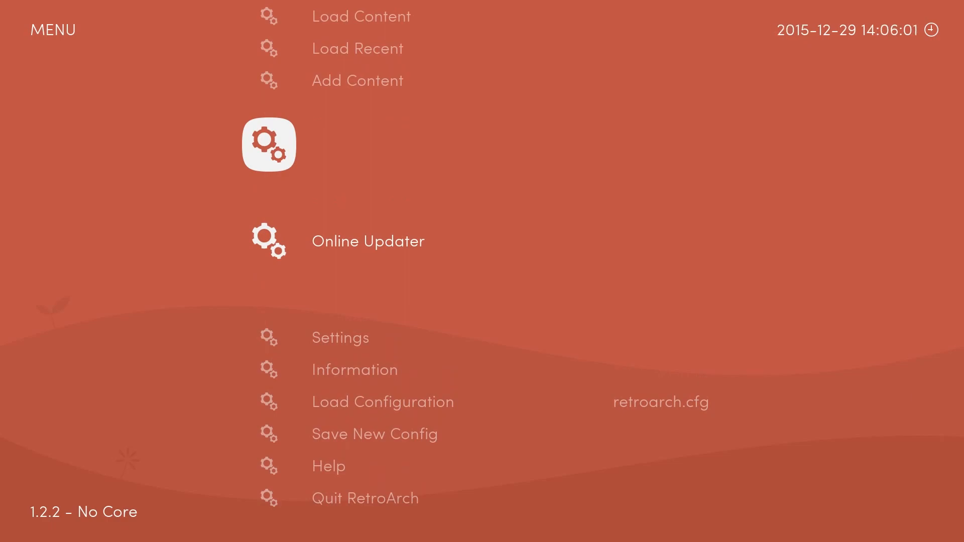
click(369, 240)
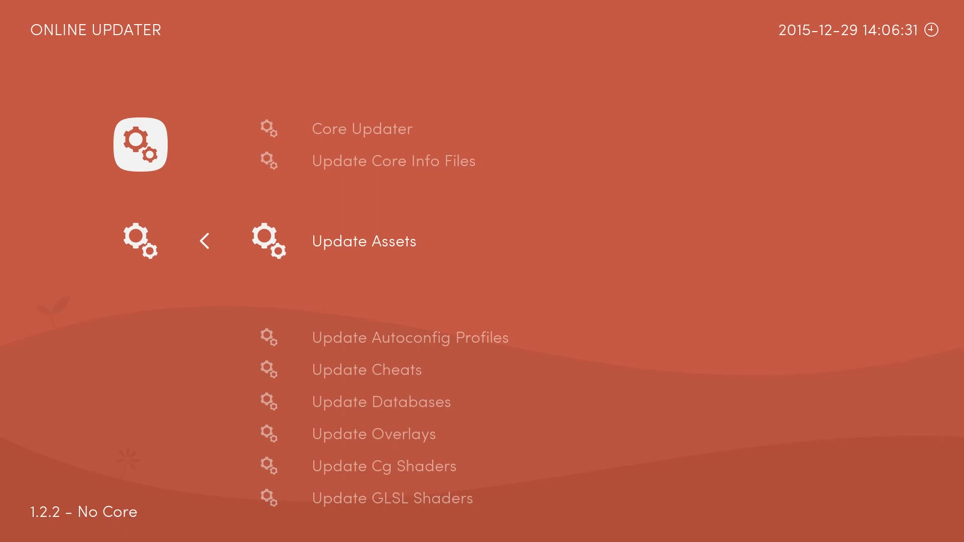
Scroll through the Core Updater list of downloadable emulator cores
scroll(down, 3)
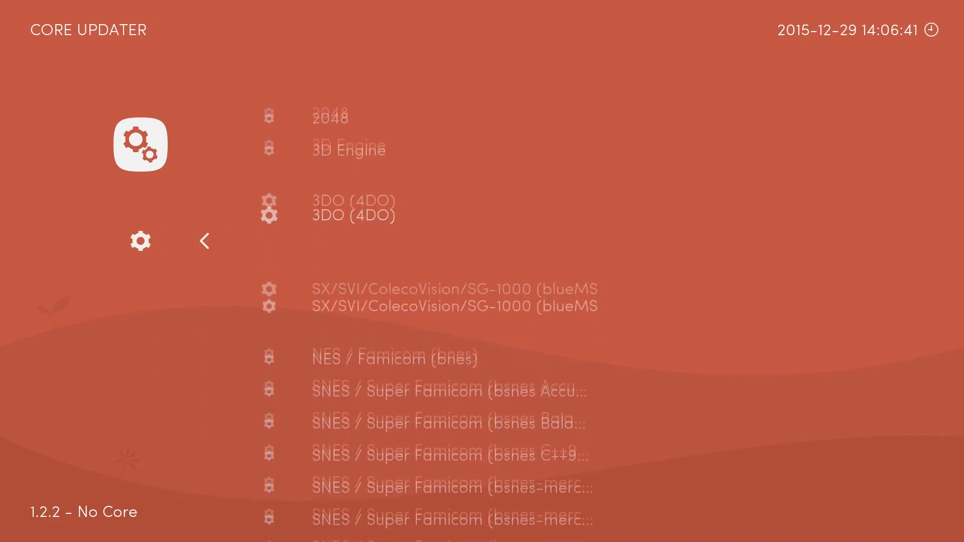
scroll(down, 3)
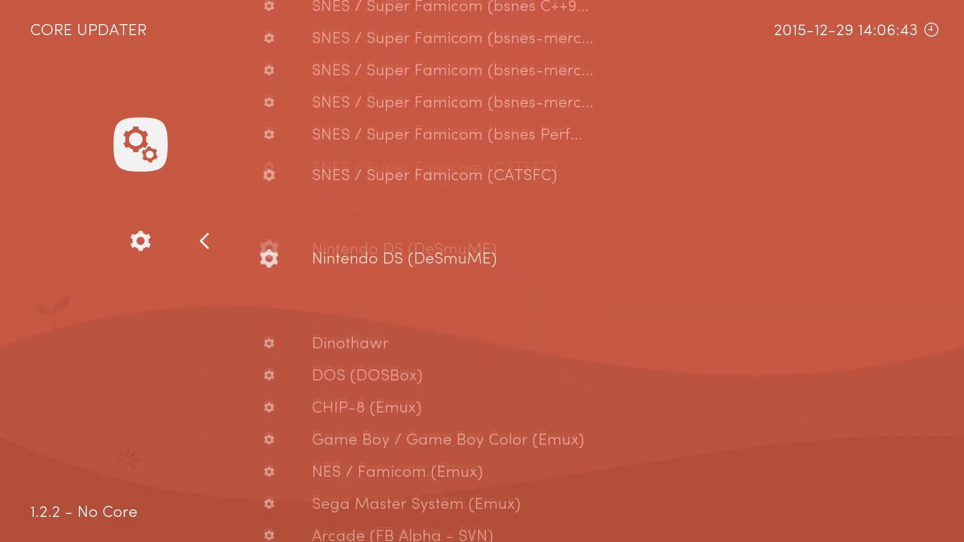
scroll(down, 3)
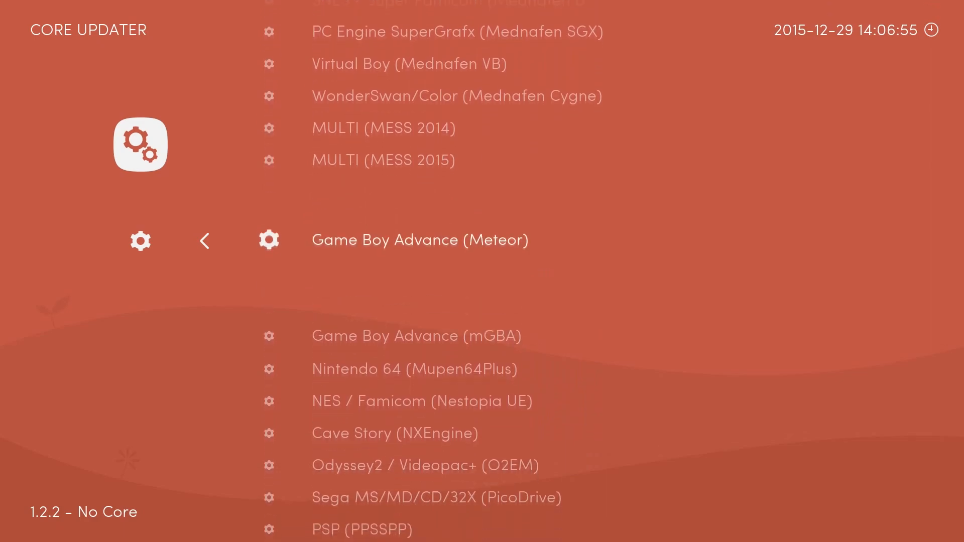
scroll(down, 3)
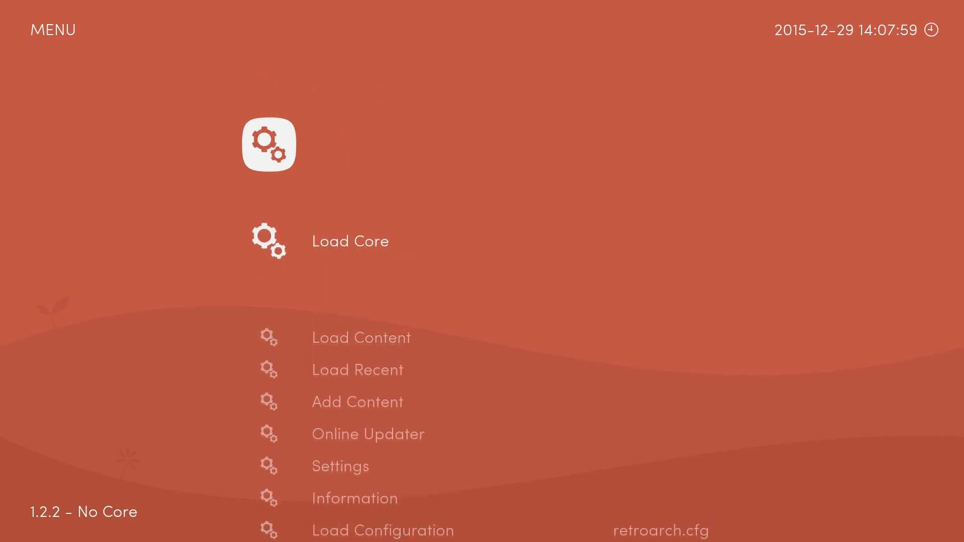
Load the Dreamcast (Reicast) core from the Load Core list
click(351, 240)
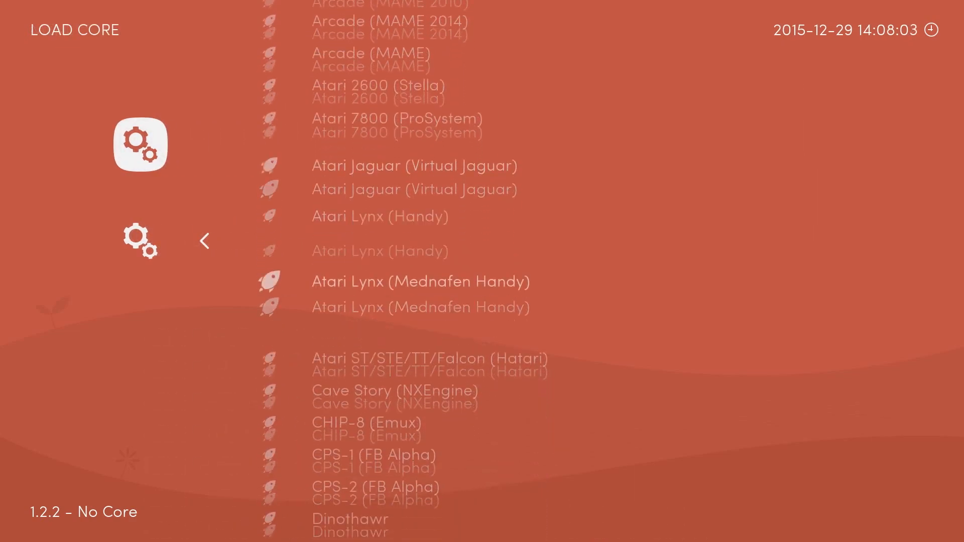
scroll(down, 3)
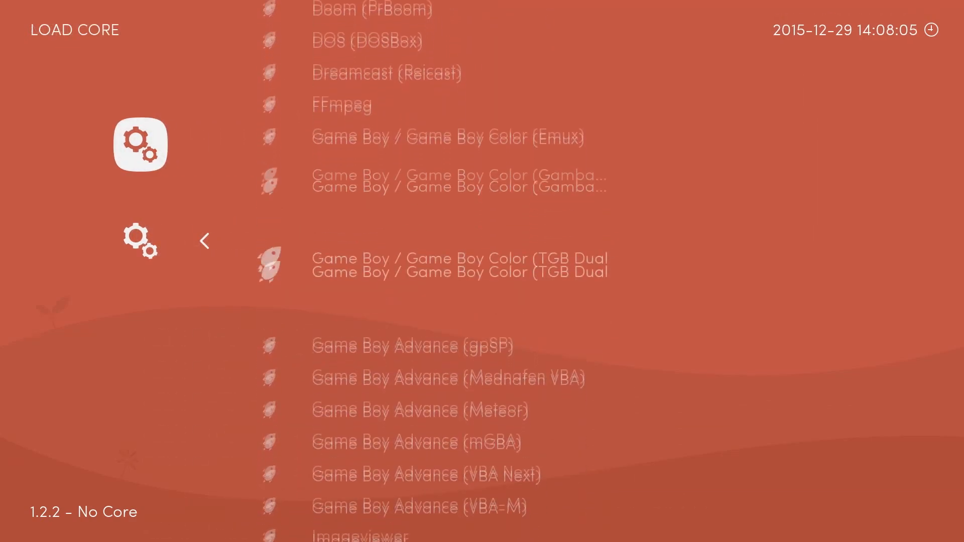
scroll(down, 3)
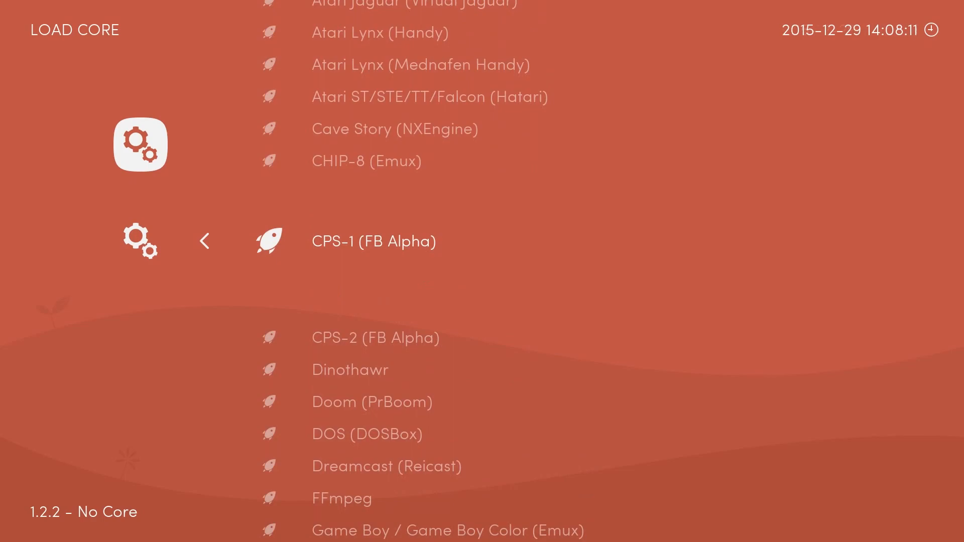
scroll(down, 3)
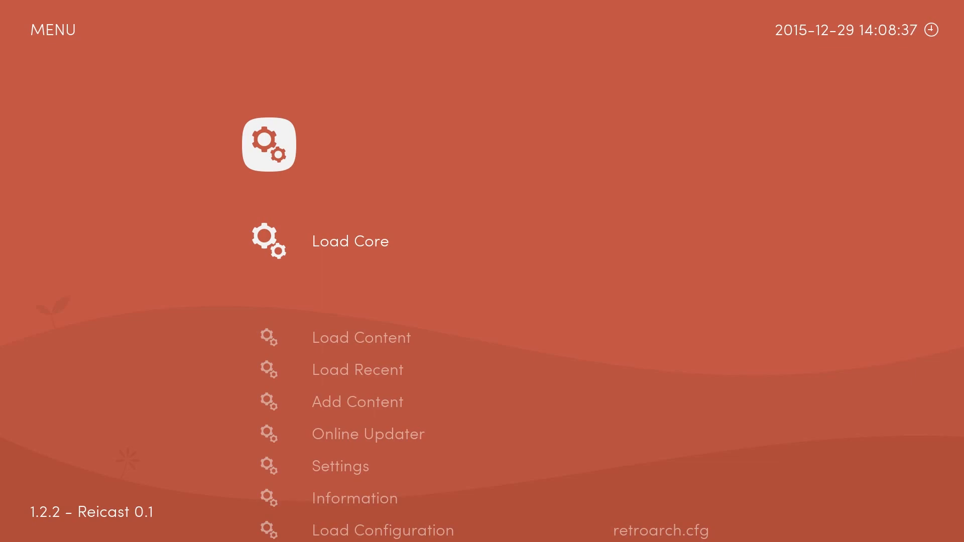
Show the Reicast core information page via Information > Core Information
key(Down)
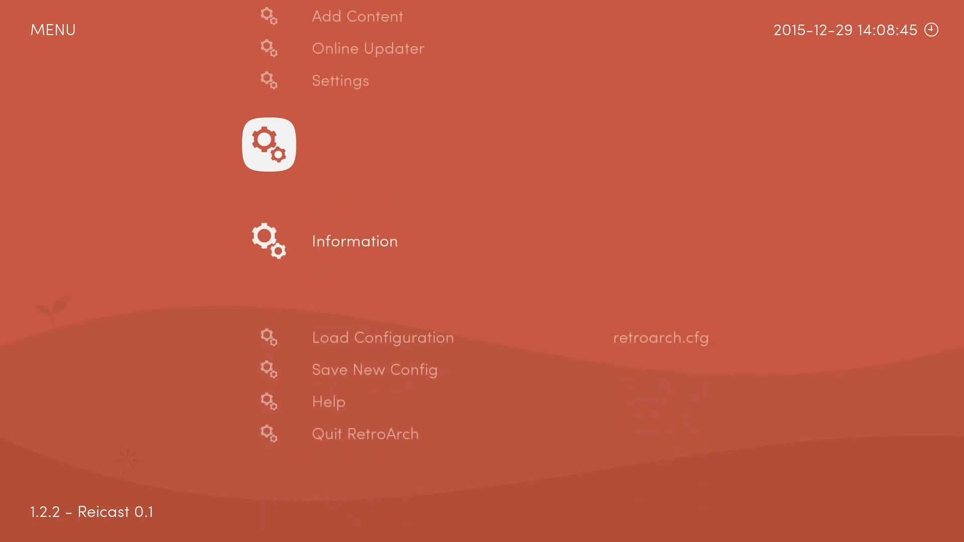
click(355, 240)
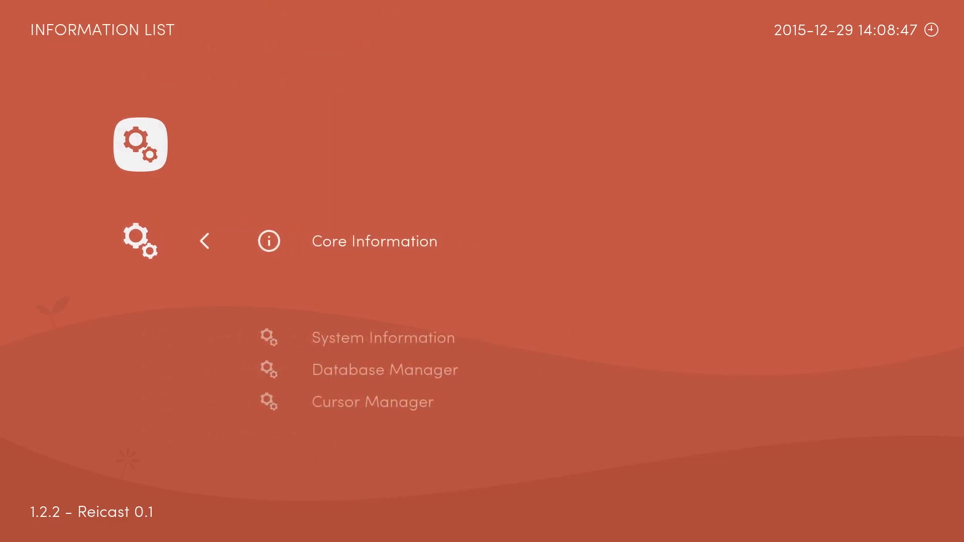
scroll(down, 3)
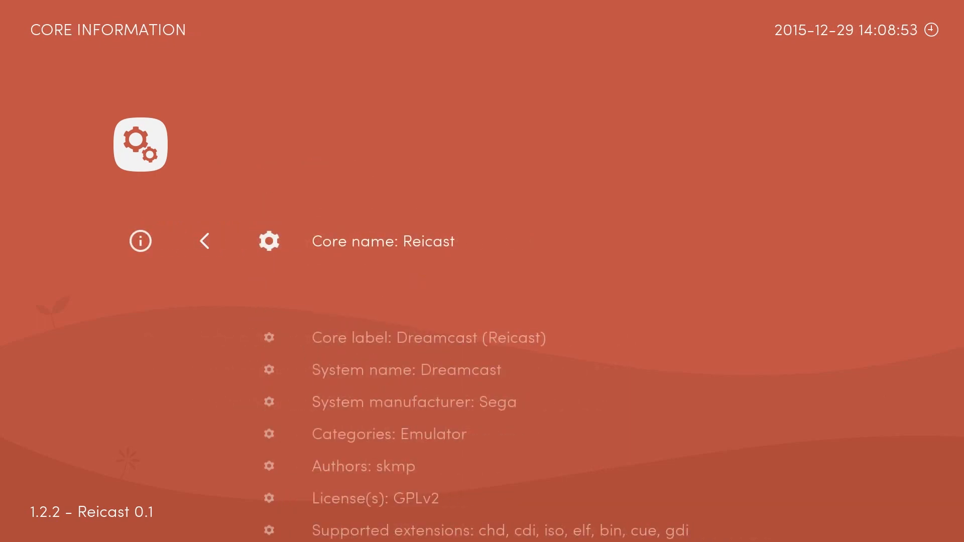
Review the firmware entries dc_boot.bin and dc_flash.bin, then return to the main menu
scroll(down, 3)
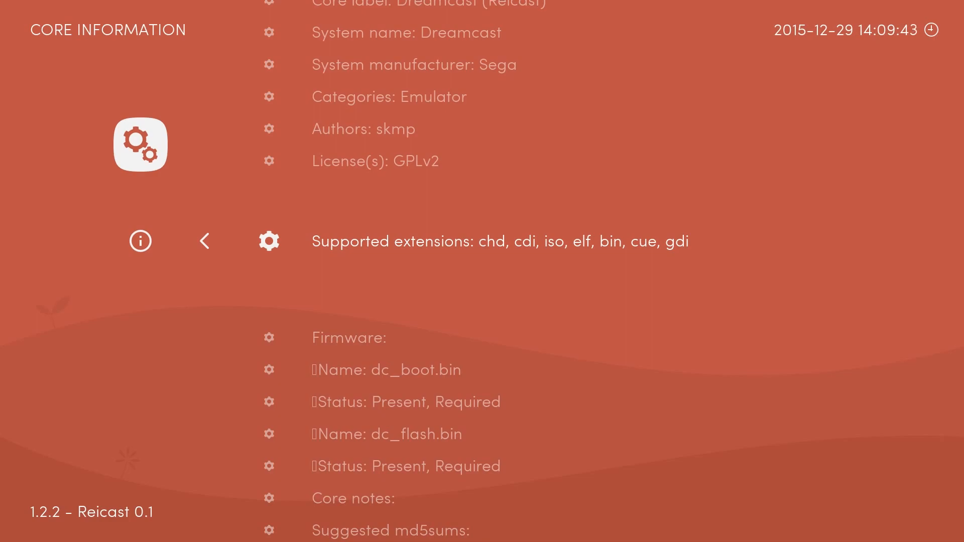
scroll(down, 3)
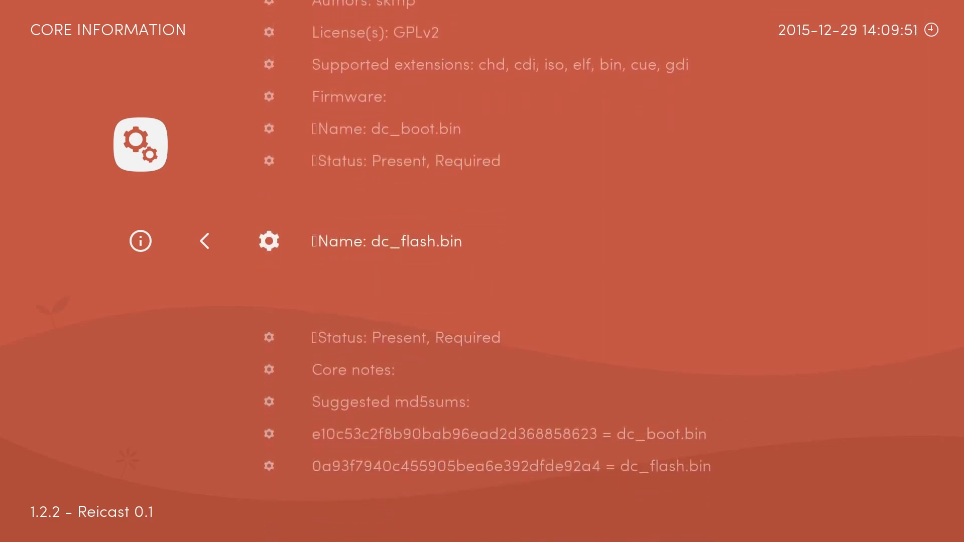
scroll(down, 3)
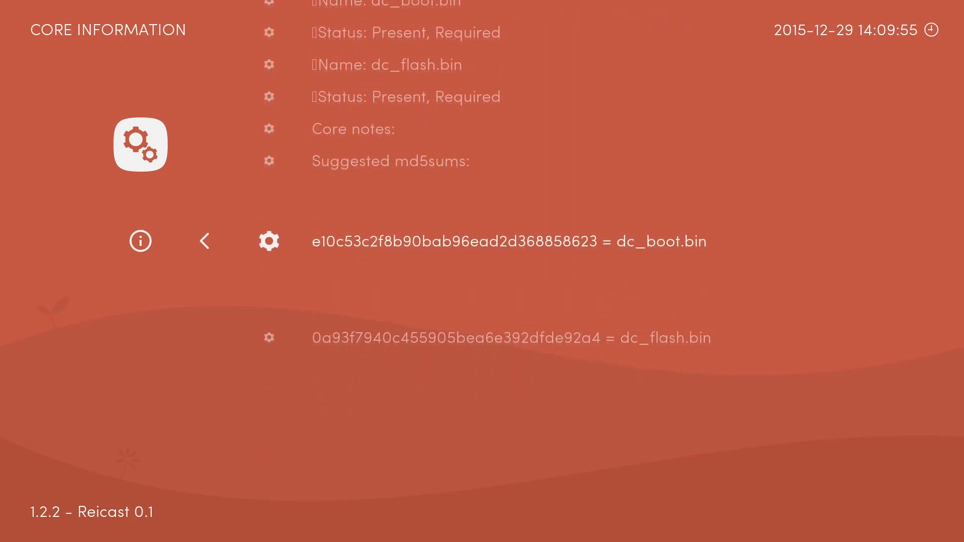
scroll(down, 3)
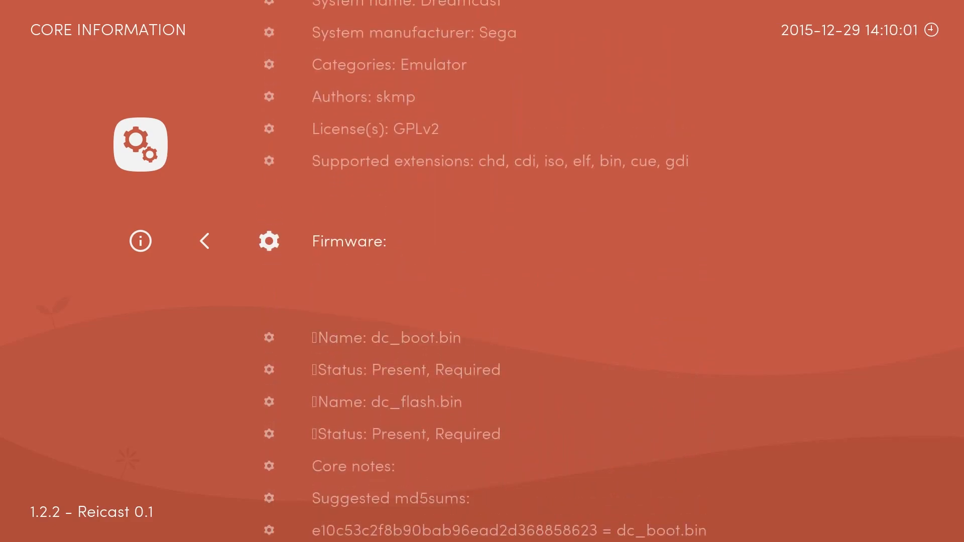
click(204, 240)
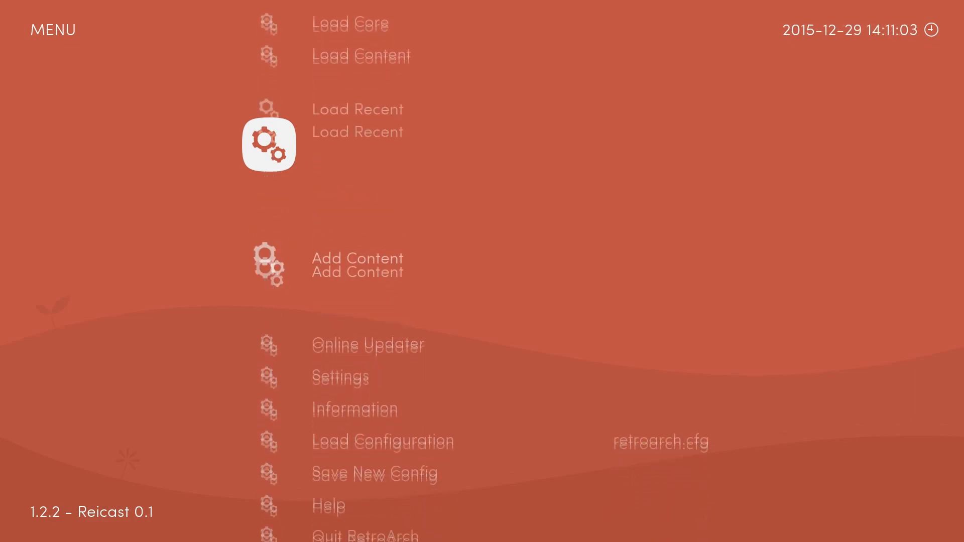
Use Load Content to browse to Q:\DREAMCASTY TEST
scroll(down, 3)
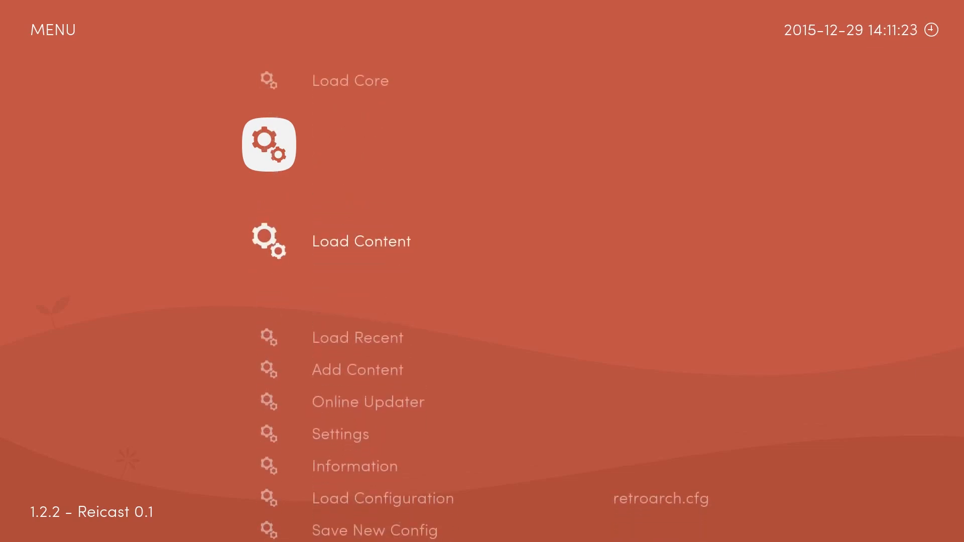
click(362, 240)
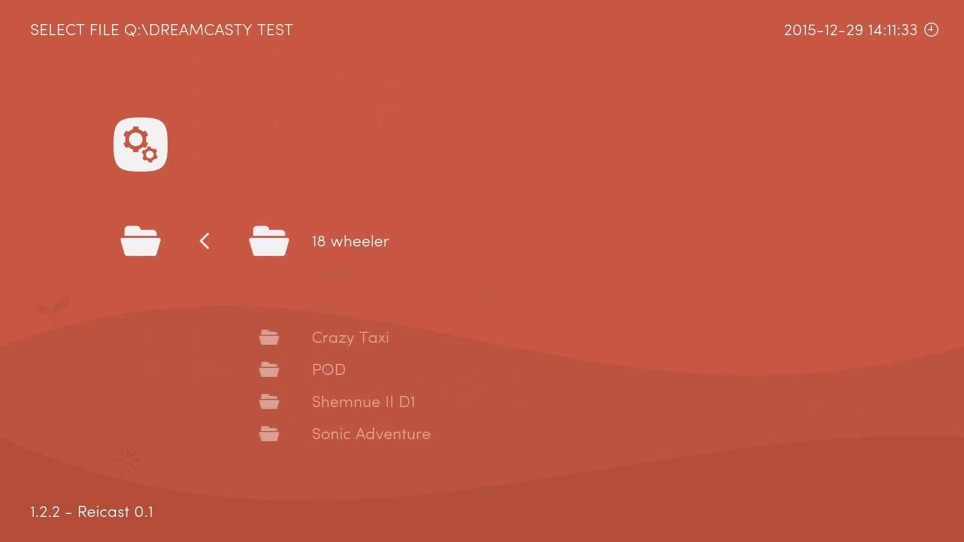
Launch Crazy Taxi (USA).gdi from the Crazy Taxi folder
scroll(down, 3)
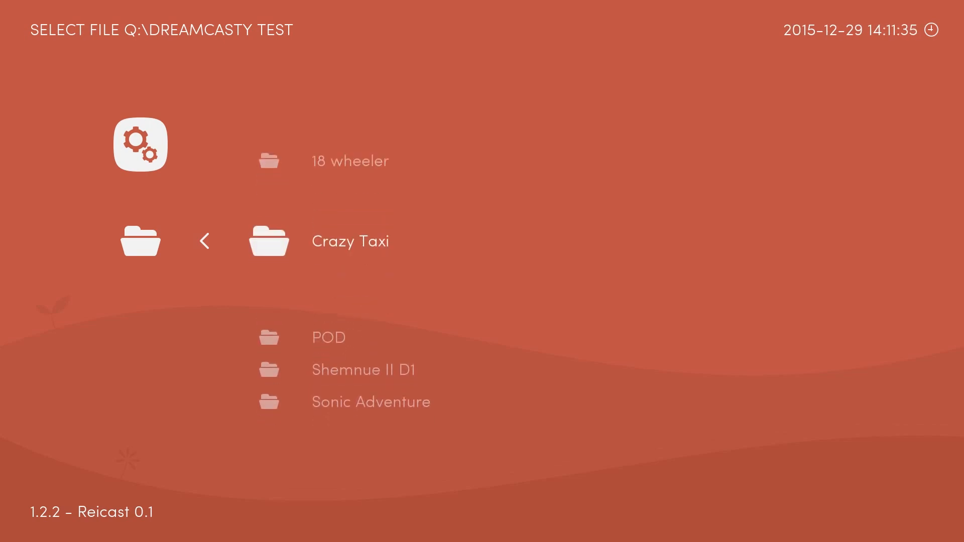
scroll(down, 3)
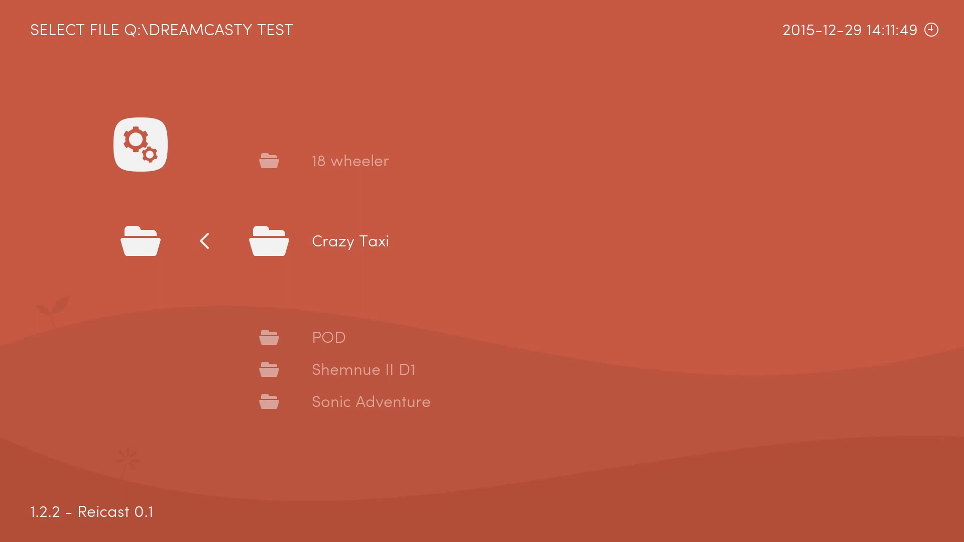
click(351, 240)
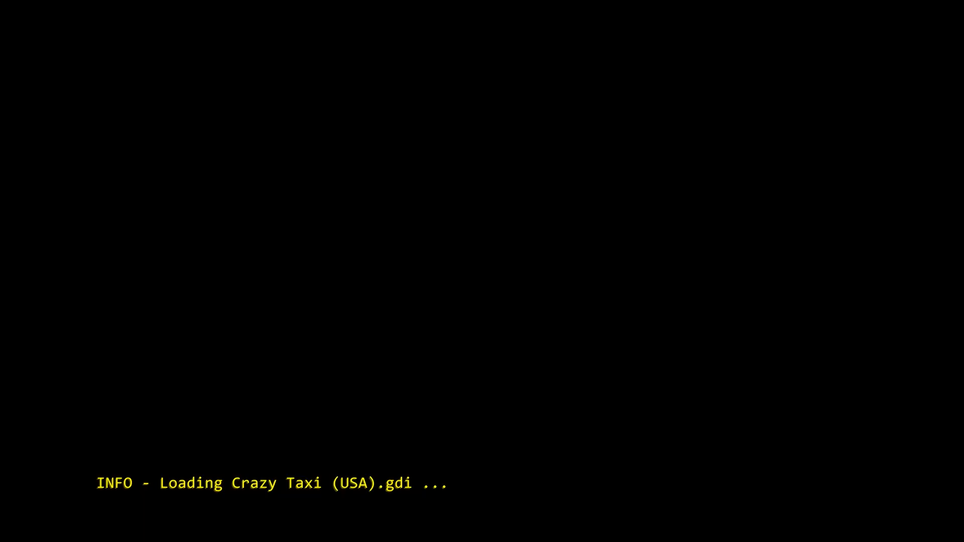